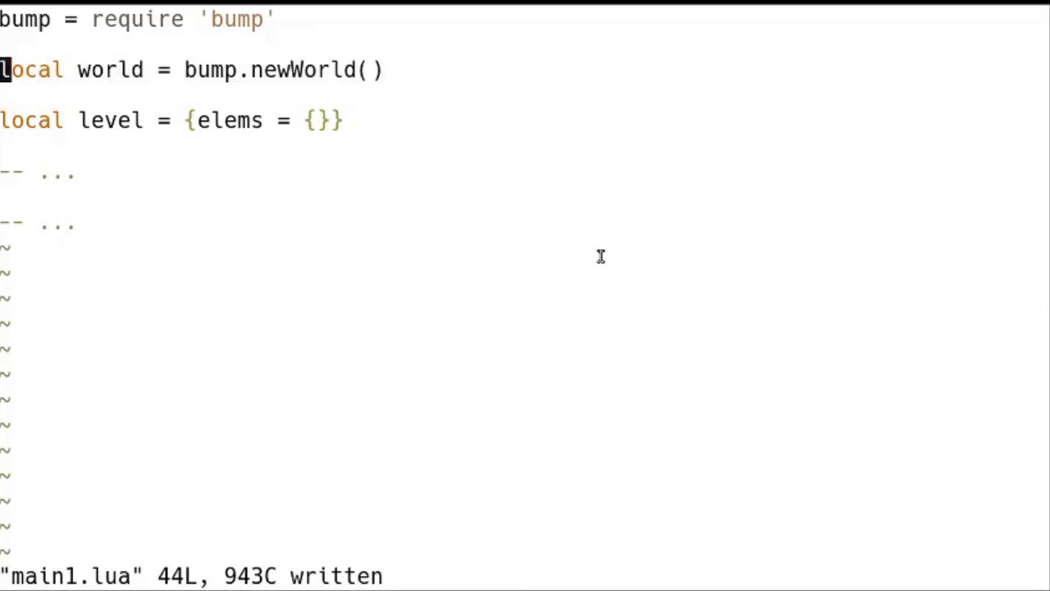
# - Unfold the section after the level table to show level:addElem and level:draw
pyautogui.press('w')
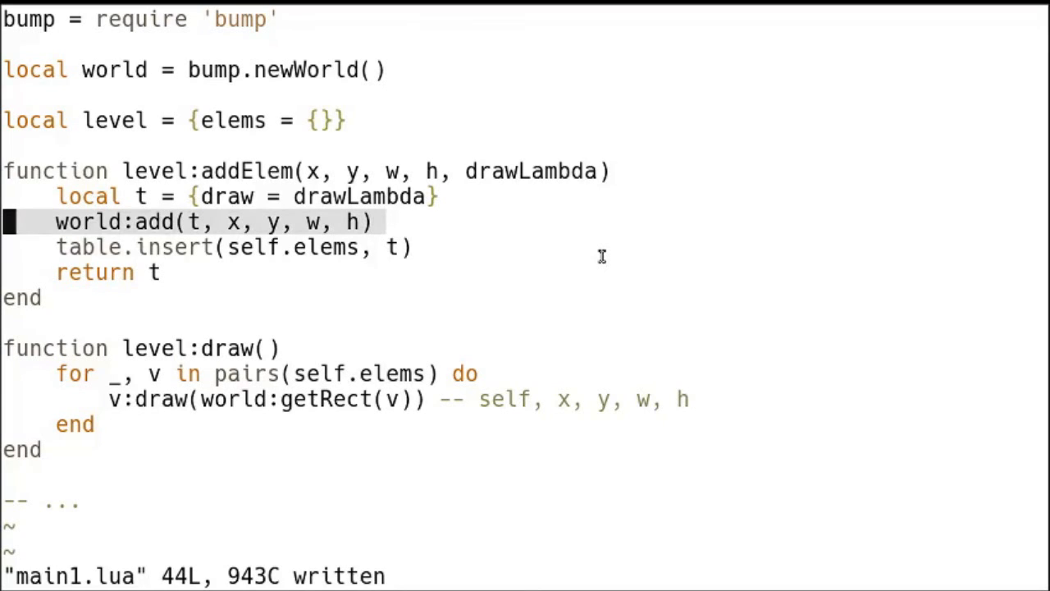
pyautogui.press('j')
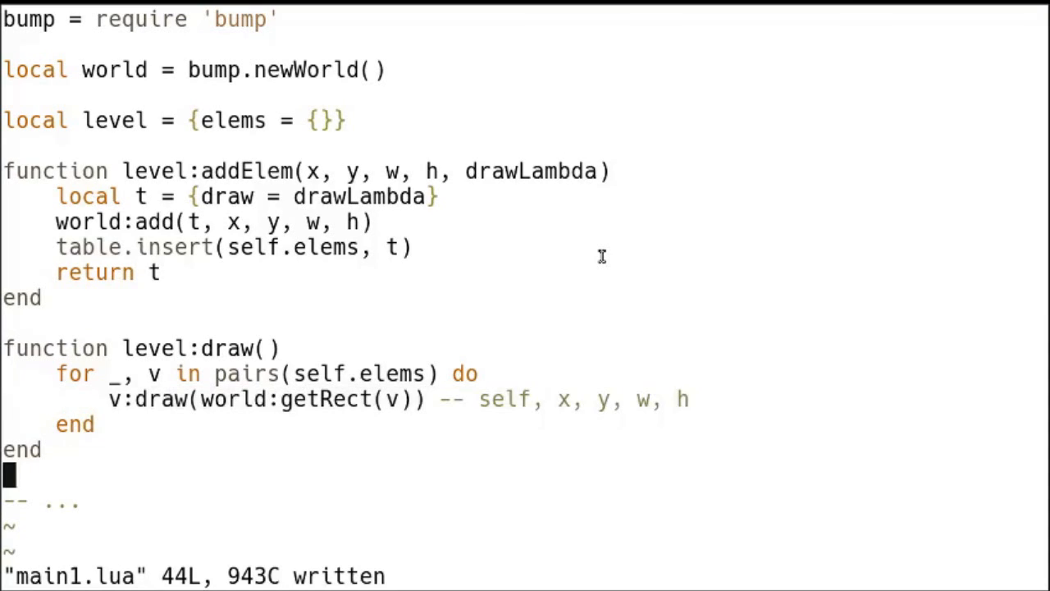
# - Scroll down past love.load and love.draw to reveal love.update moving the box by 1 and 10
pyautogui.scroll(-3)
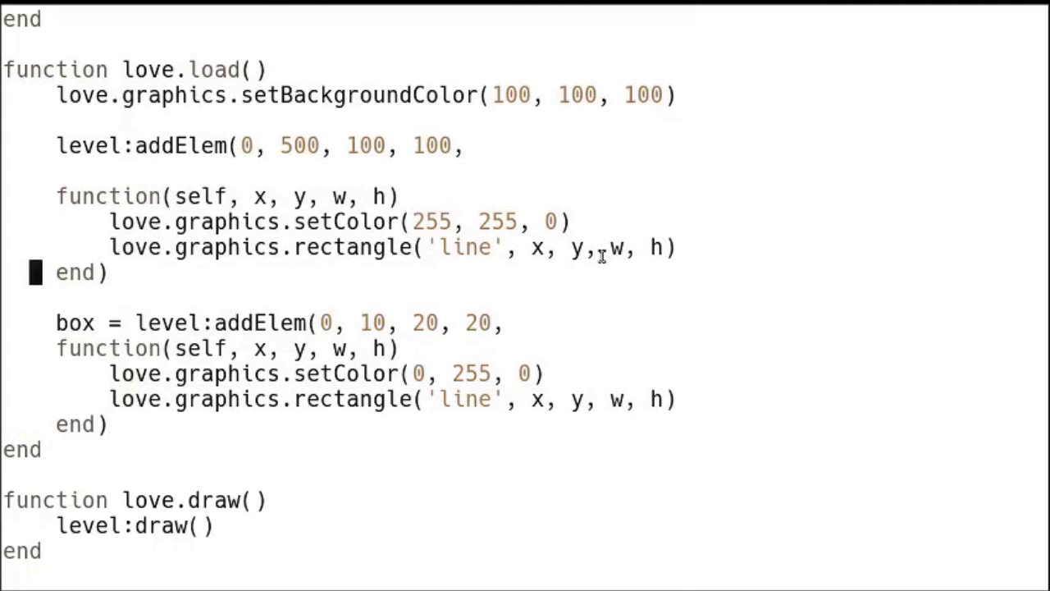
pyautogui.press('Up')
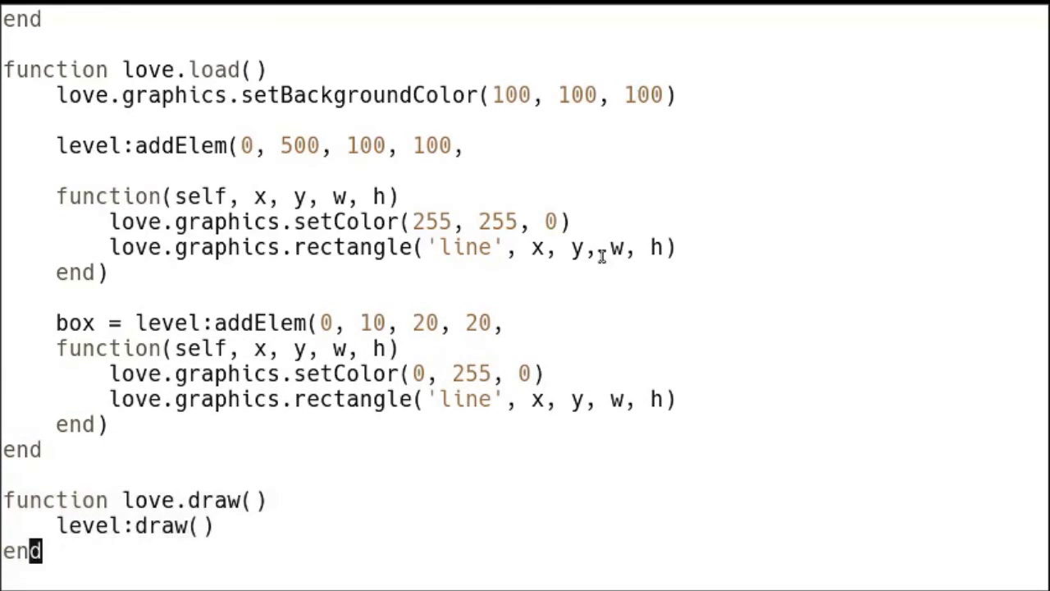
pyautogui.scroll(-3)
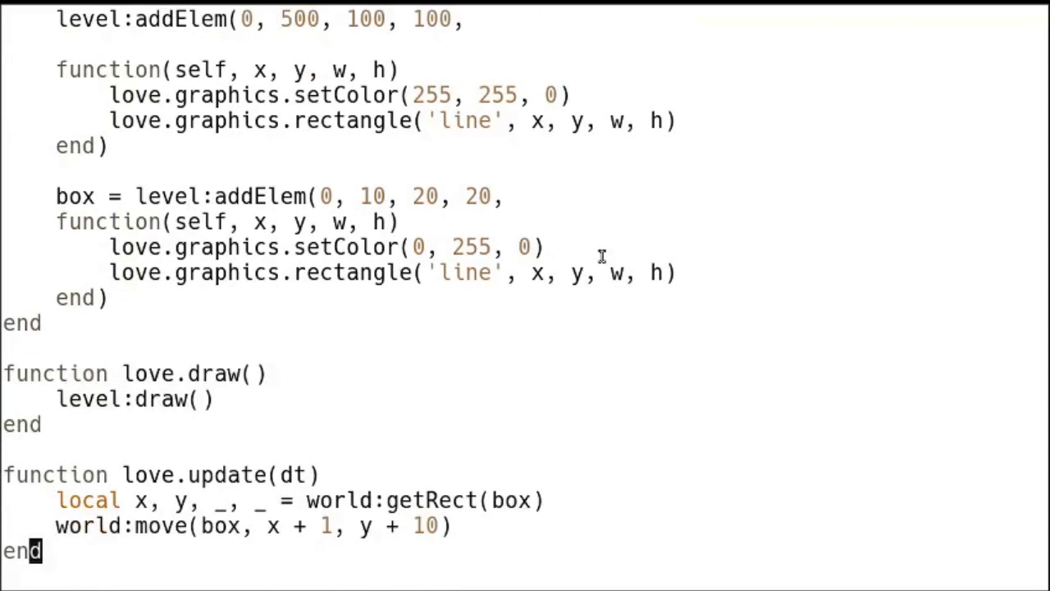